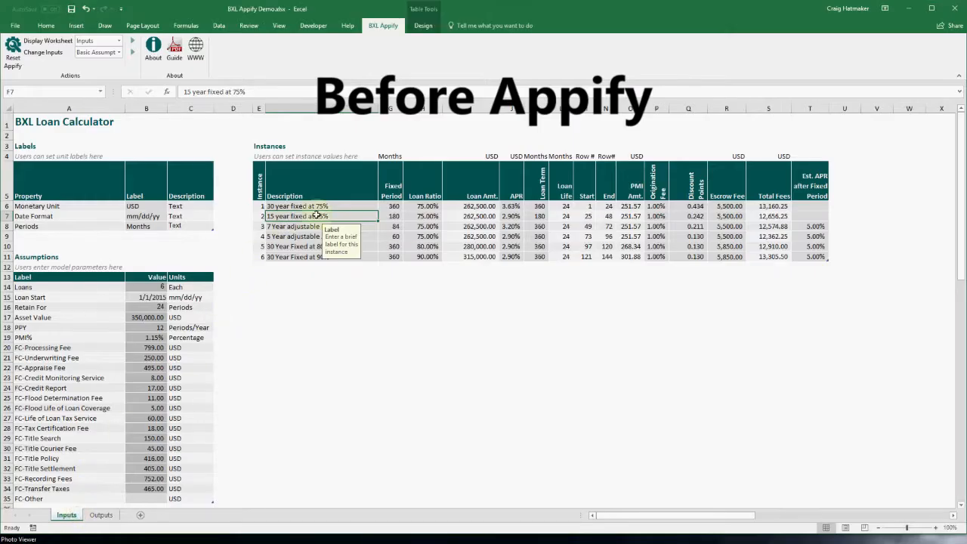
View an input cell's guidance note, then jump to the Inputs sheet via Display Worksheet
{"action": "left_click", "coordinate": [479, 216]}
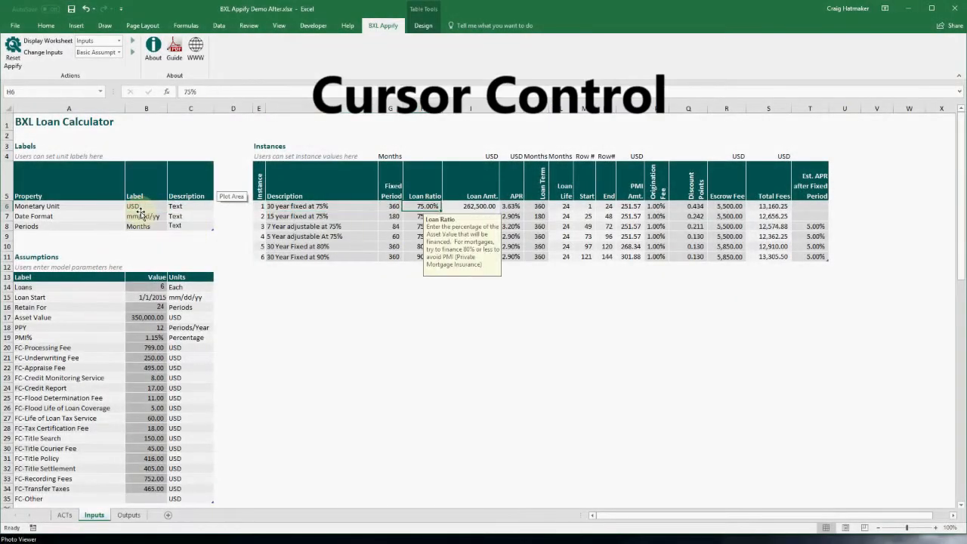
{"action": "left_click", "coordinate": [145, 216]}
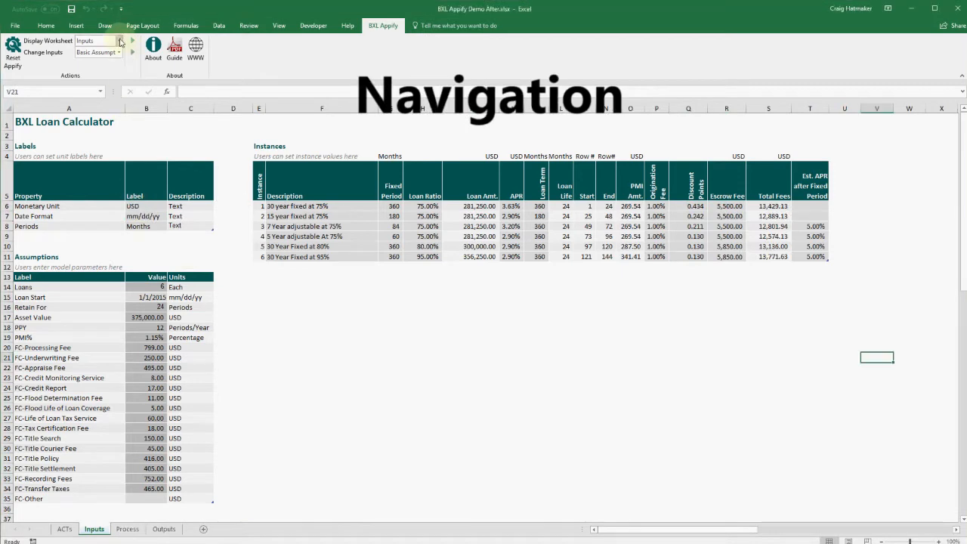
{"action": "left_click", "coordinate": [163, 529]}
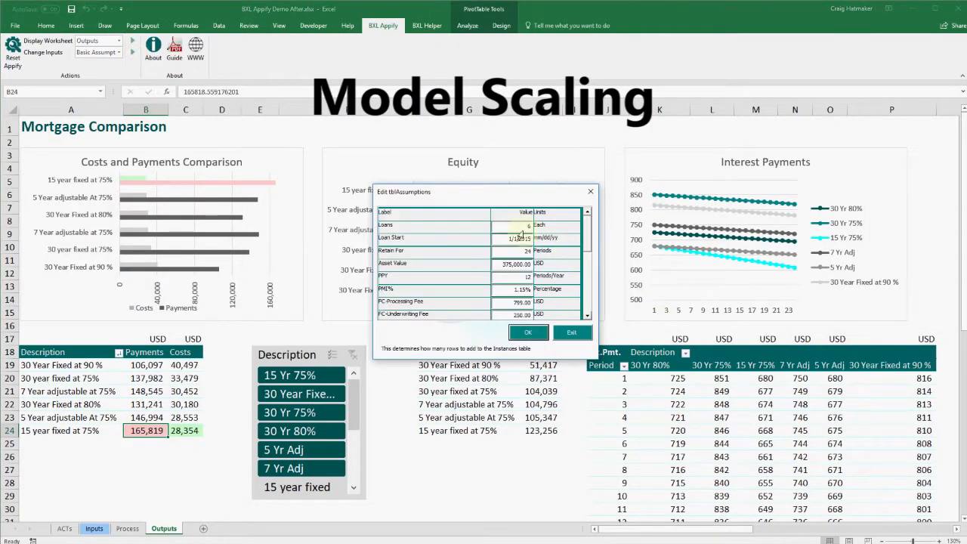
Edit the number of loans in the Edit tblAssumptions form, then view and dismiss the About box
{"action": "left_click", "coordinate": [529, 333]}
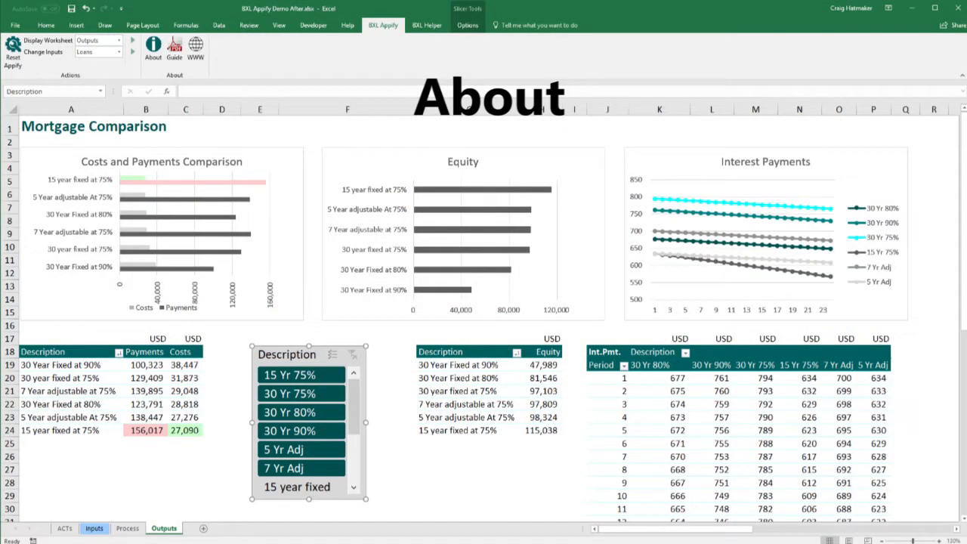
{"action": "left_click", "coordinate": [152, 50]}
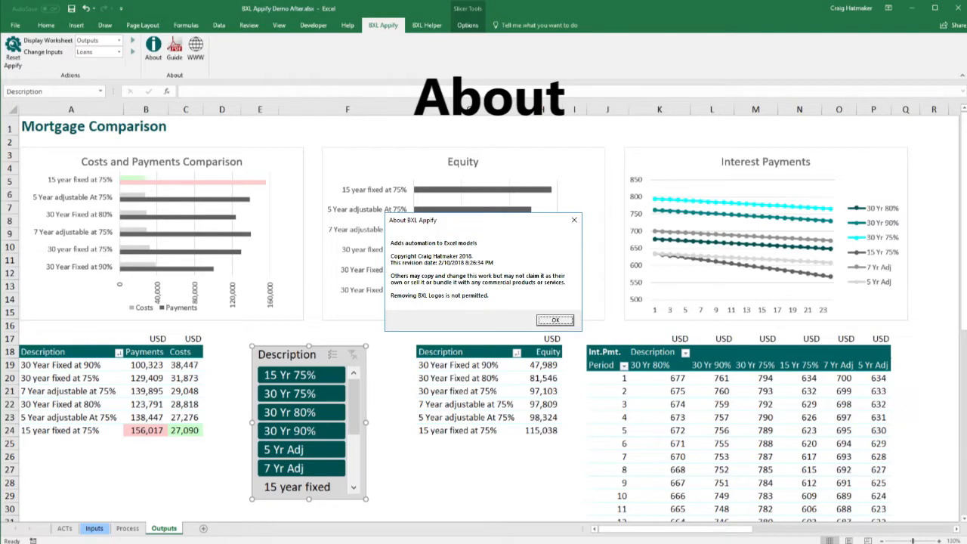
{"action": "left_click", "coordinate": [556, 321]}
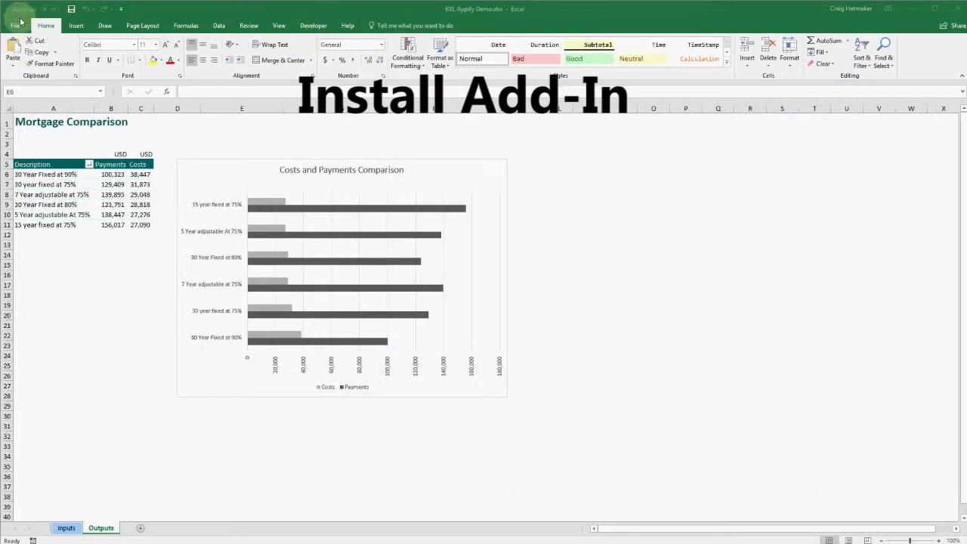
Enable the BXL Appify add-in from Options > Add-ins and confirm the installation
{"action": "left_click", "coordinate": [14, 24]}
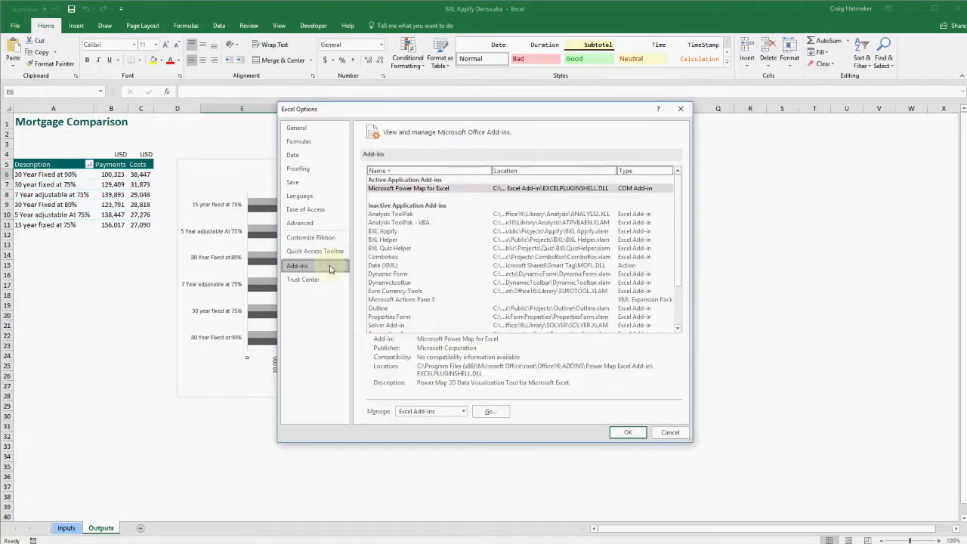
{"action": "left_click", "coordinate": [490, 411]}
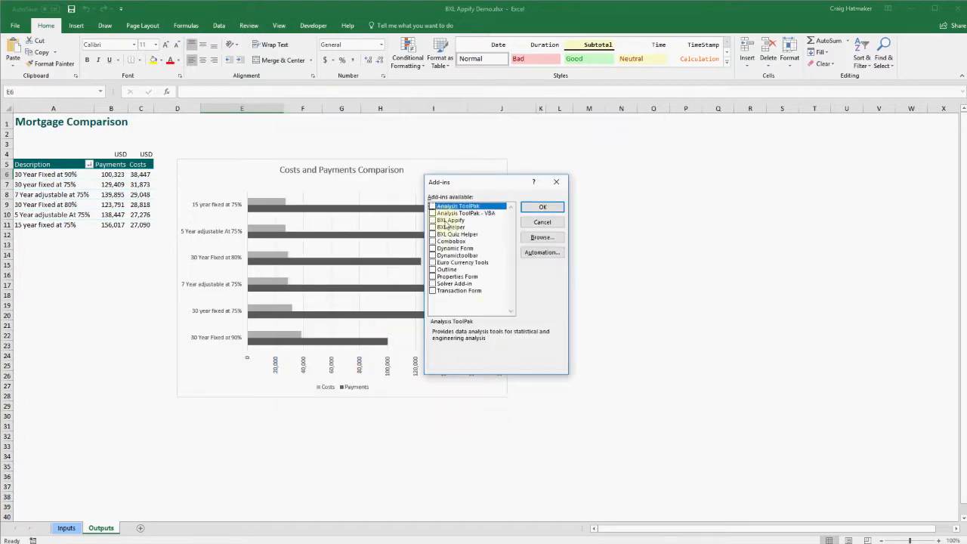
{"action": "left_click", "coordinate": [432, 221]}
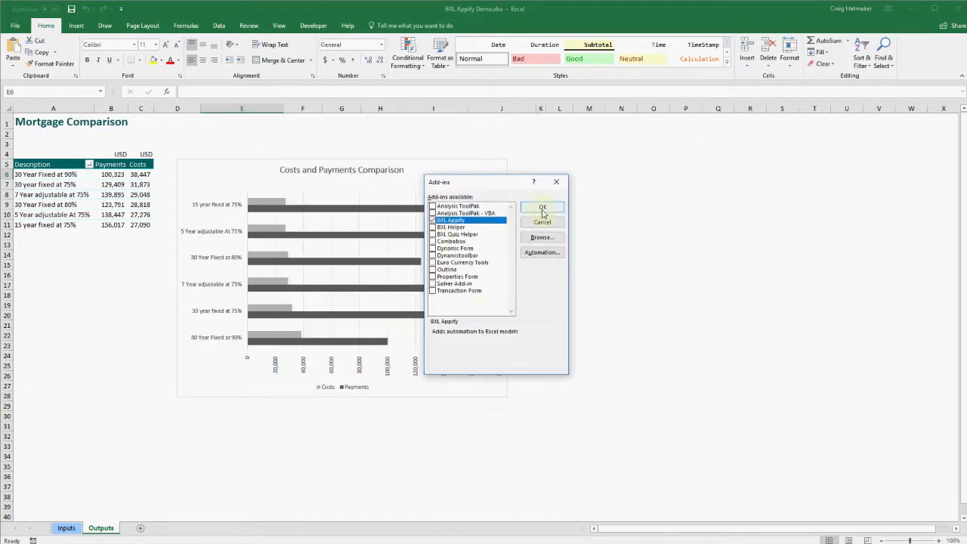
{"action": "left_click", "coordinate": [543, 207]}
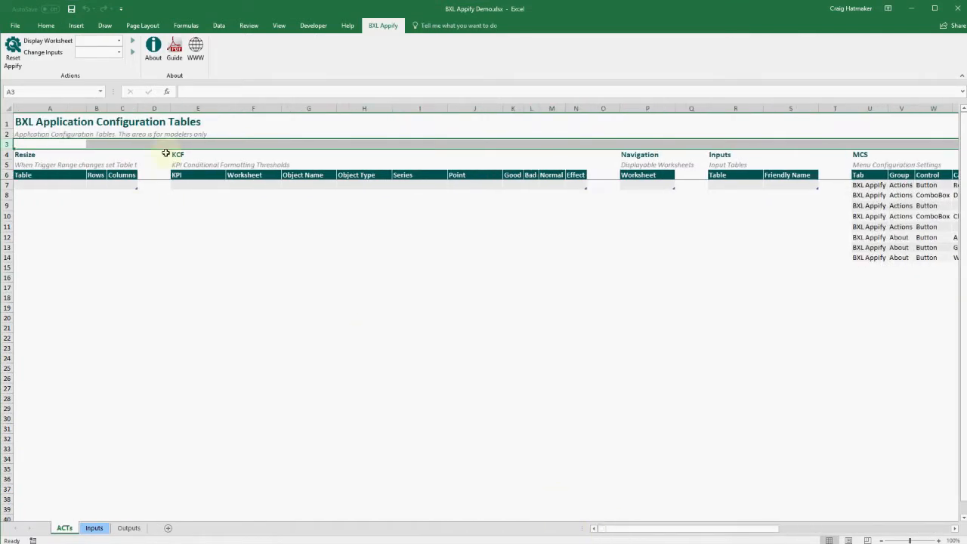
Enter Inputs and Outputs as worksheets in the Navigation table on the ACTs sheet
{"action": "left_click", "coordinate": [647, 184]}
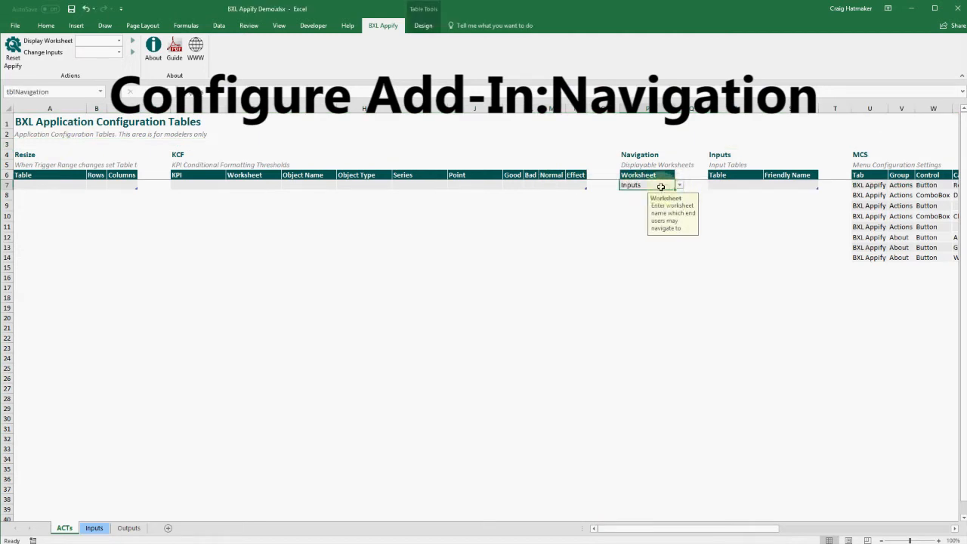
{"action": "right_click", "coordinate": [631, 184]}
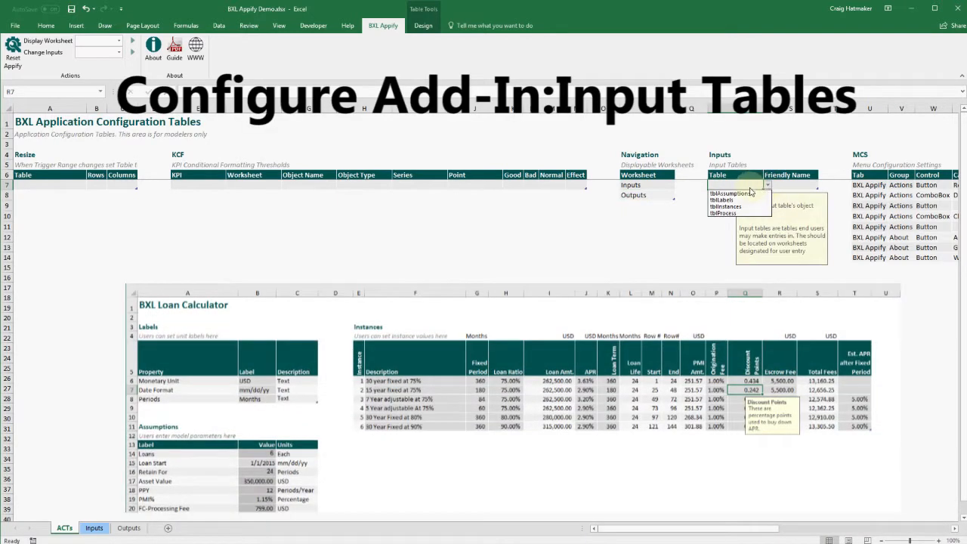
Map tblAssumptions, tblInstances and tblLabels to friendly names, typing 'Units of Measure' for tblLabels
{"action": "left_click", "coordinate": [726, 193]}
{"action": "type", "text": "Basic Assumptions"}
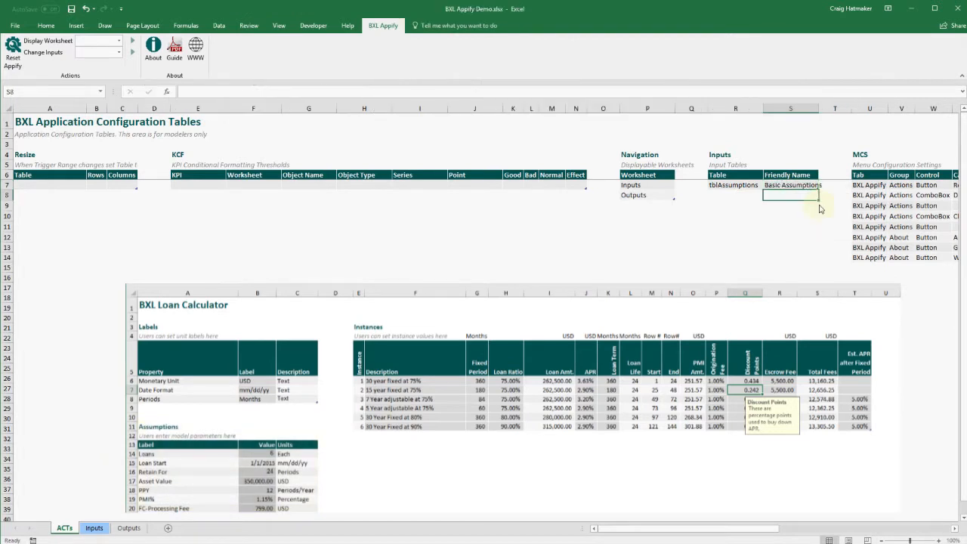
{"action": "left_click", "coordinate": [734, 195]}
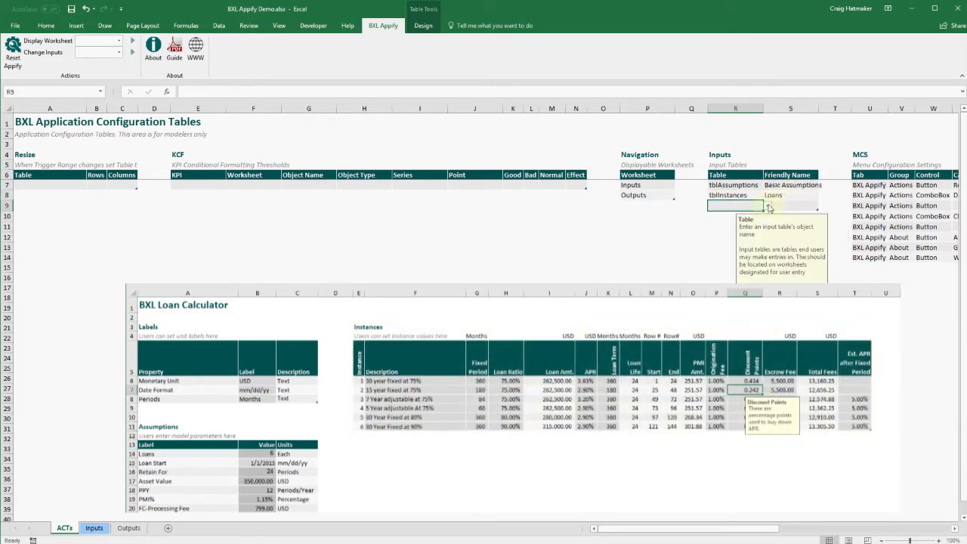
{"action": "left_click", "coordinate": [791, 205]}
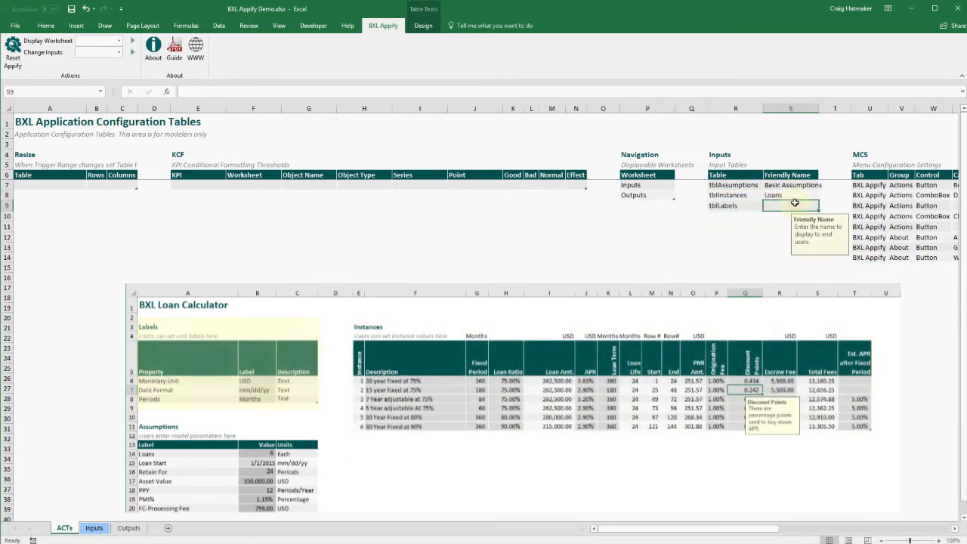
{"action": "type", "text": "Units of Measure"}
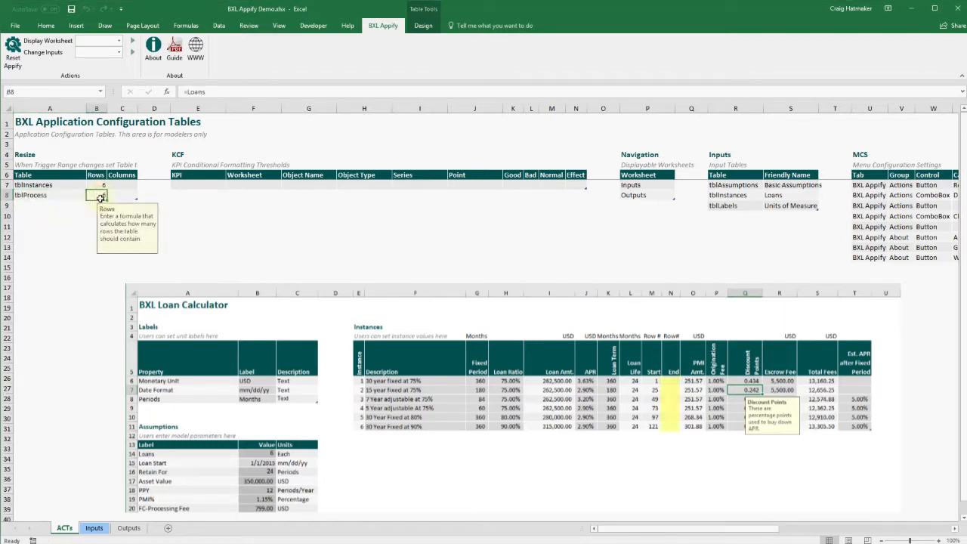
Size tblProcess rows with the formula =MAX(tblInstances[End]) in the Resize table
{"action": "type", "text": "=max(tbl"}
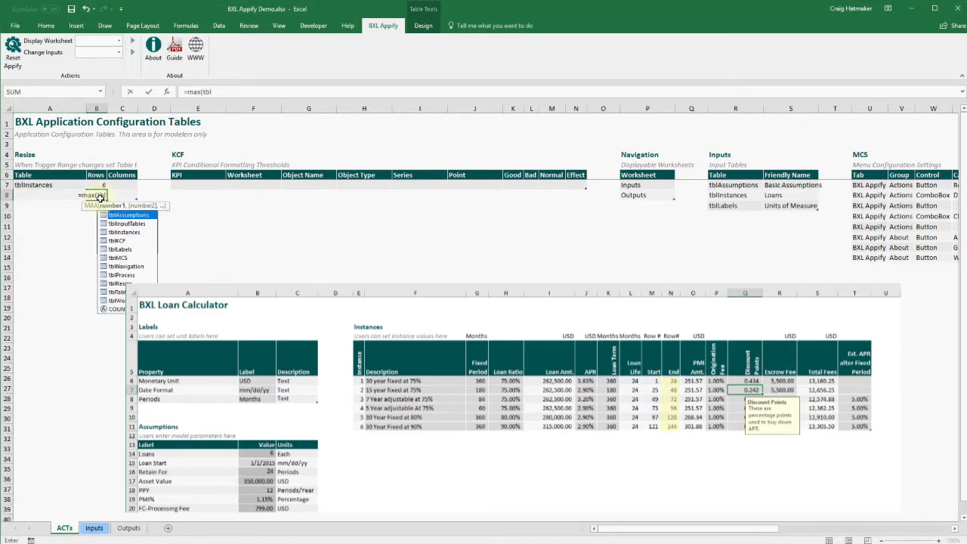
{"action": "type", "text": "tblInstances[End"}
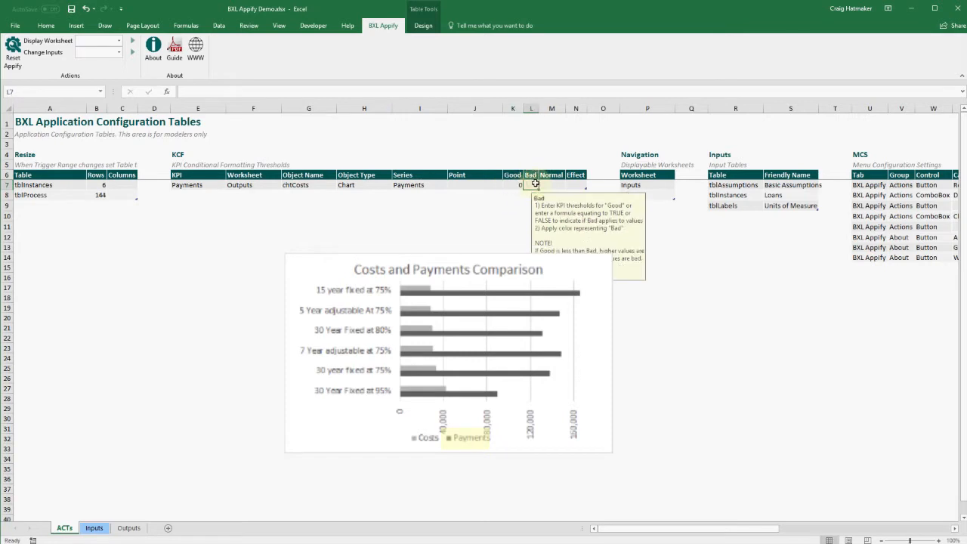
Enter threshold 135000 with a fill effect and Good style for Payments, then start the Costs row on Outputs
{"action": "type", "text": "135000"}
{"action": "left_click", "coordinate": [551, 185]}
{"action": "type", "text": "Font"}
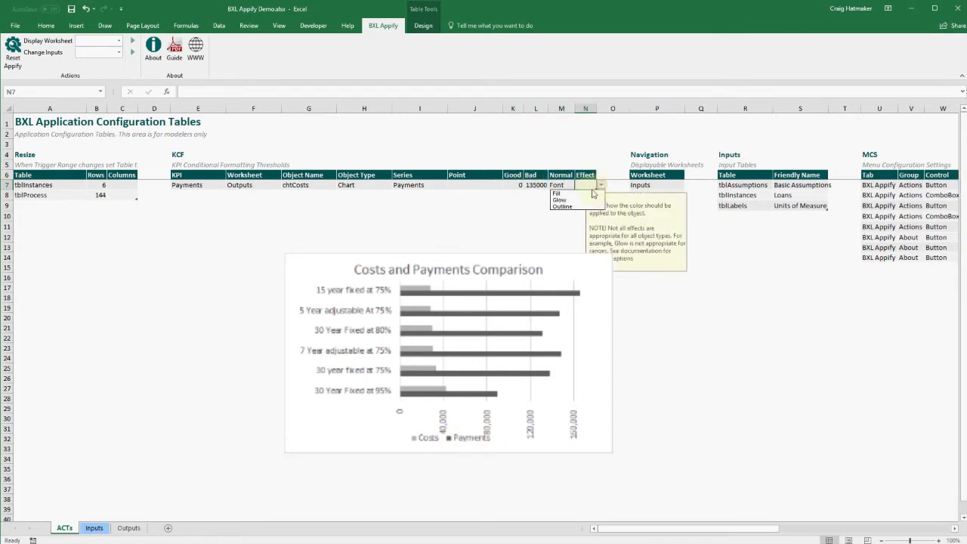
{"action": "left_click", "coordinate": [46, 24]}
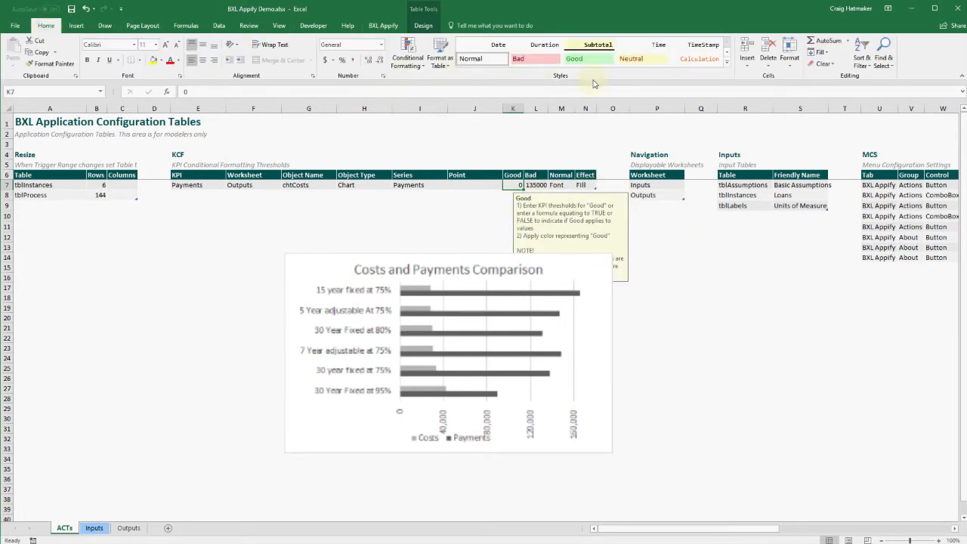
{"action": "left_click", "coordinate": [561, 184]}
{"action": "type", "text": "outputs"}
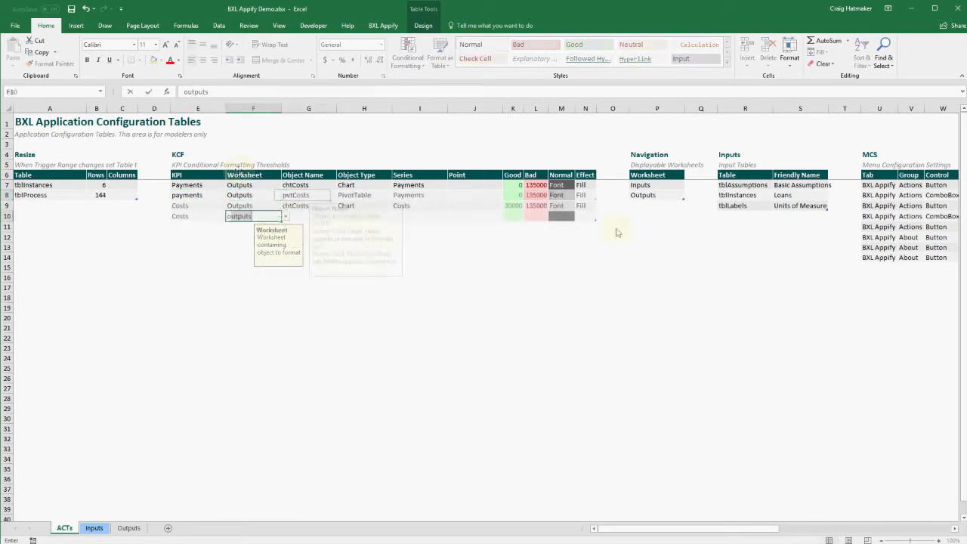
{"action": "left_click", "coordinate": [513, 216]}
{"action": "type", "text": "Font"}
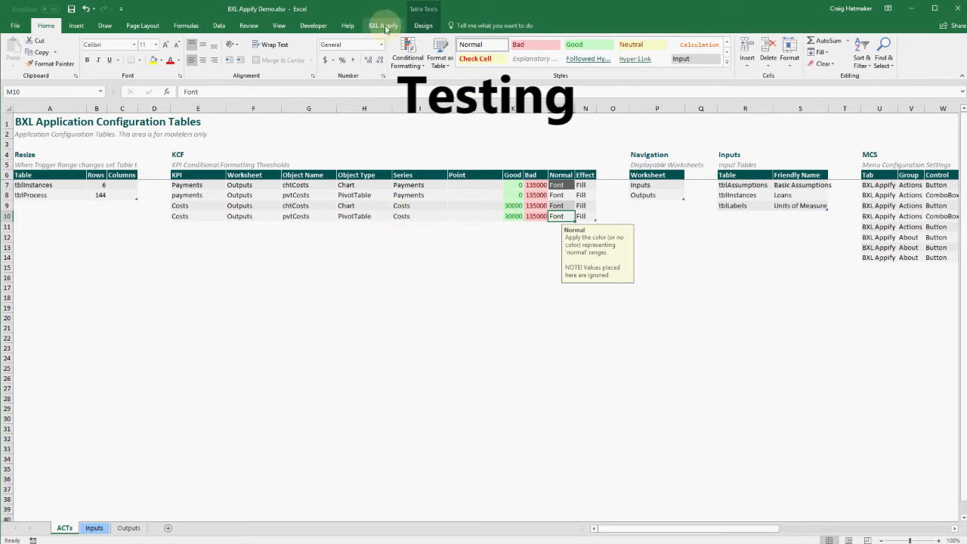
Check an input cell's guidance, edit loan instances in Edit tblInstances and accept the recalculation
{"action": "left_click", "coordinate": [94, 514]}
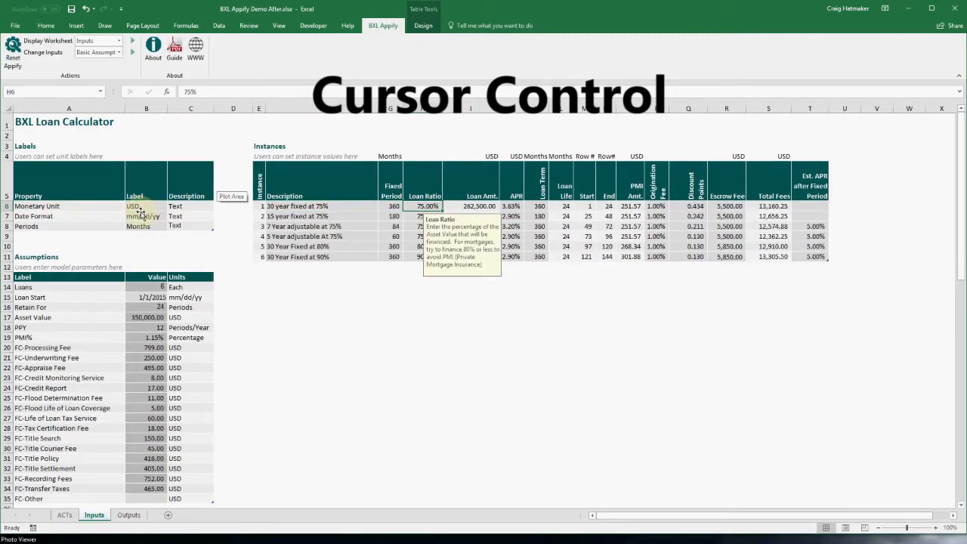
{"action": "left_click", "coordinate": [145, 216]}
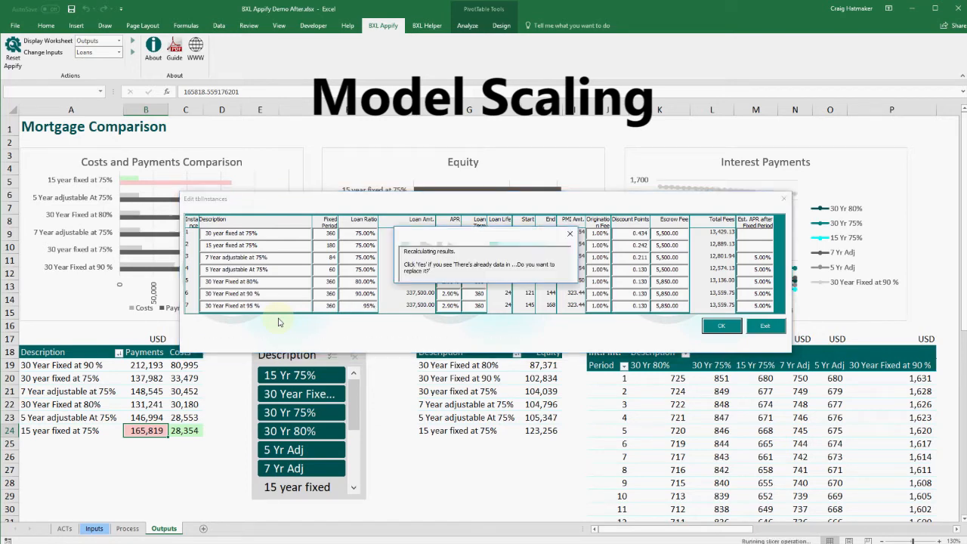
{"action": "left_click", "coordinate": [721, 326]}
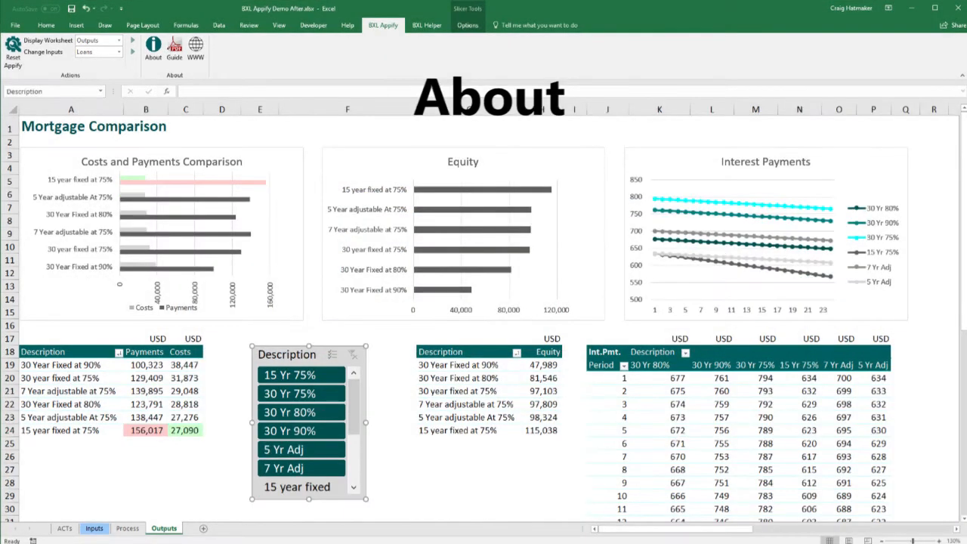
View and dismiss the About box, then open the Guide and WWW support page in the browser
{"action": "left_click", "coordinate": [152, 47]}
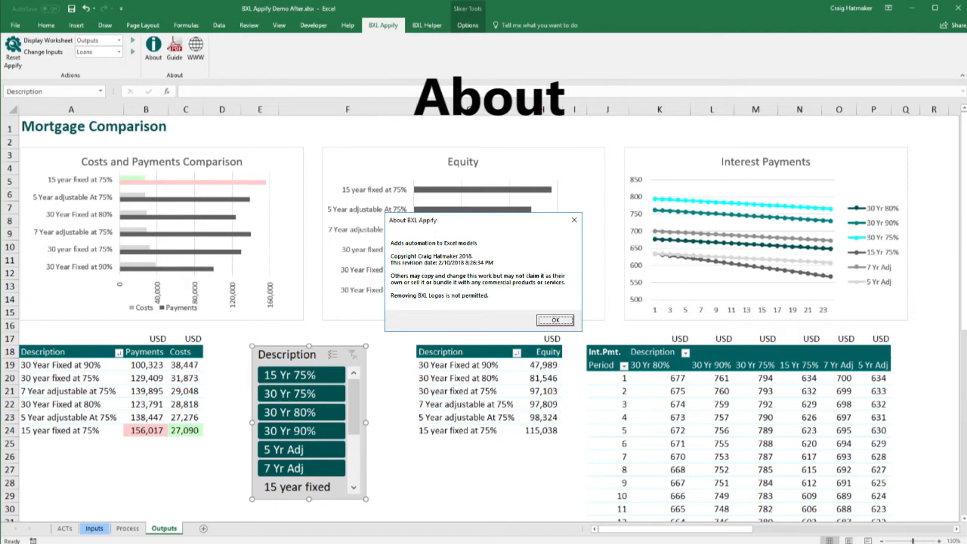
{"action": "left_click", "coordinate": [556, 321]}
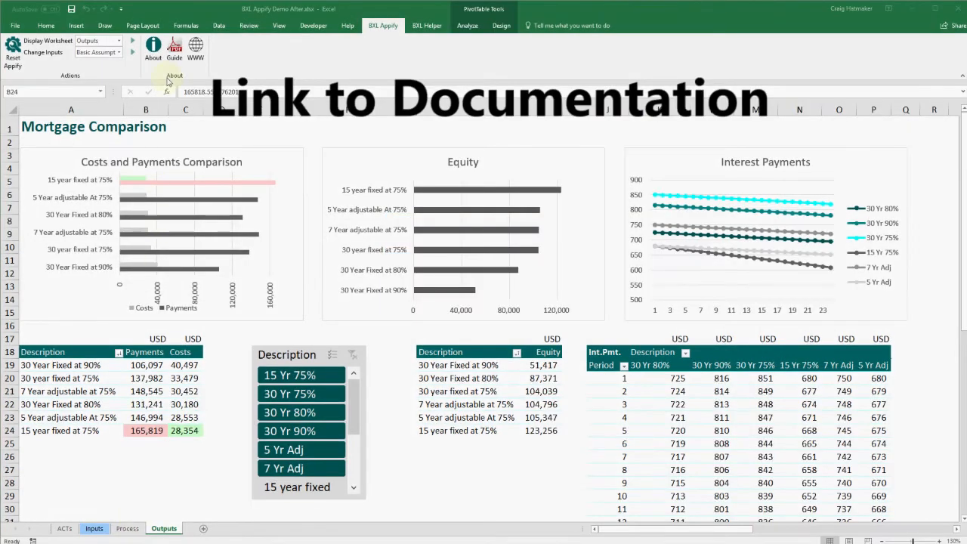
{"action": "left_click", "coordinate": [152, 47]}
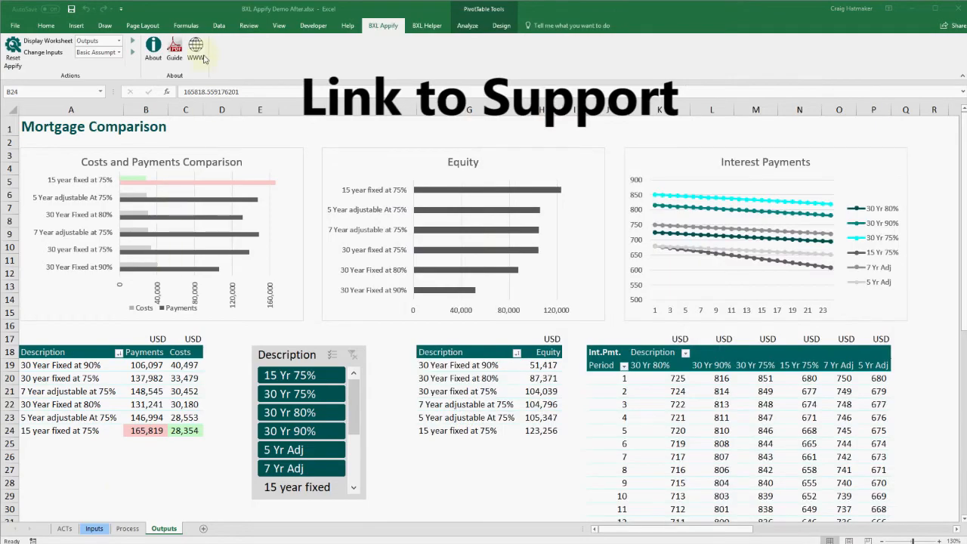
{"action": "left_click", "coordinate": [194, 48]}
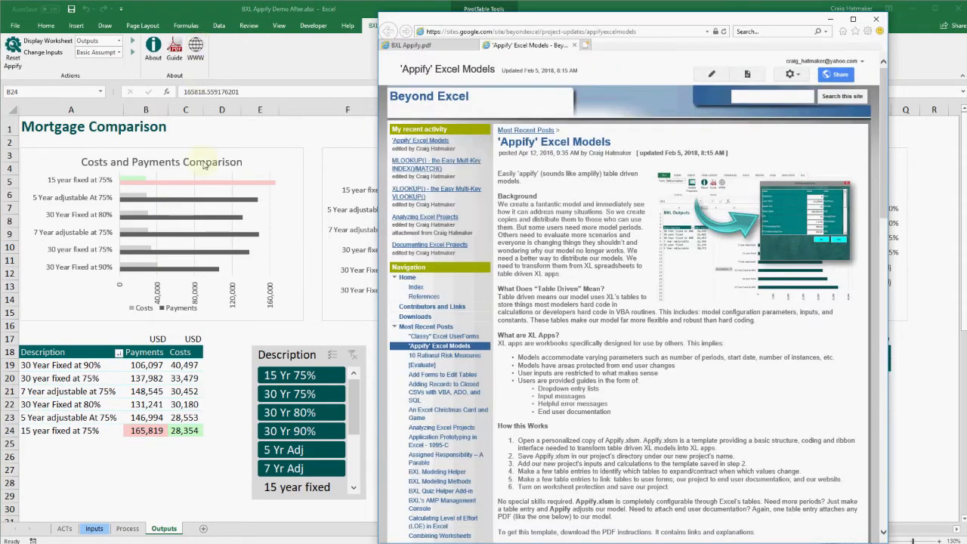